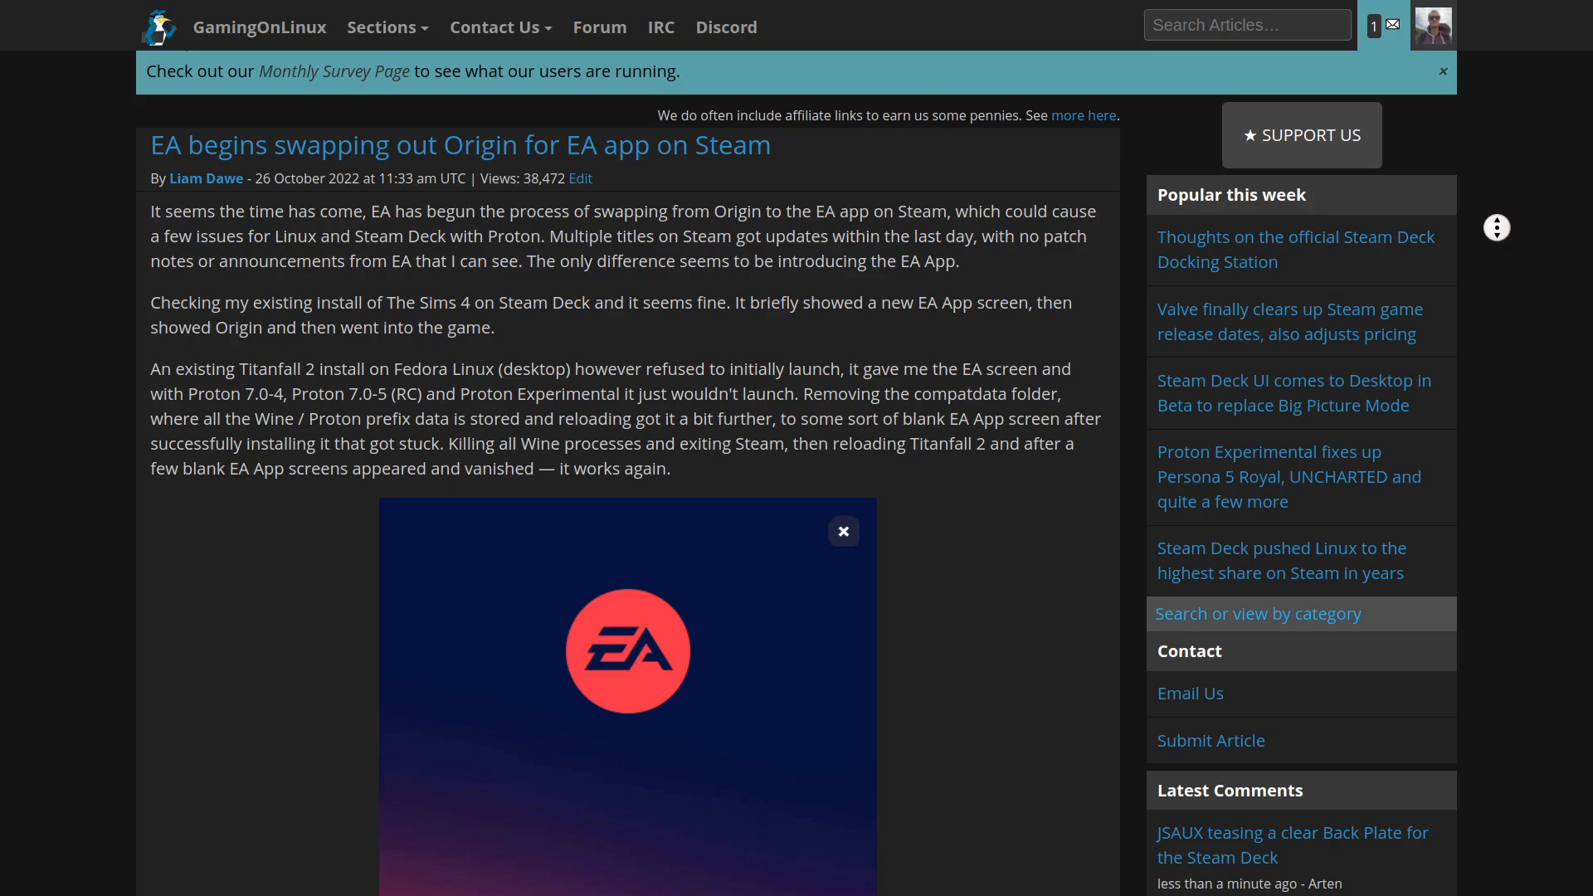
Read the GamingOnLinux EA app article down to its tags, then open Proton's Changelog wiki.
{"action": "scroll", "scroll_direction": "down", "scroll_amount": 3}
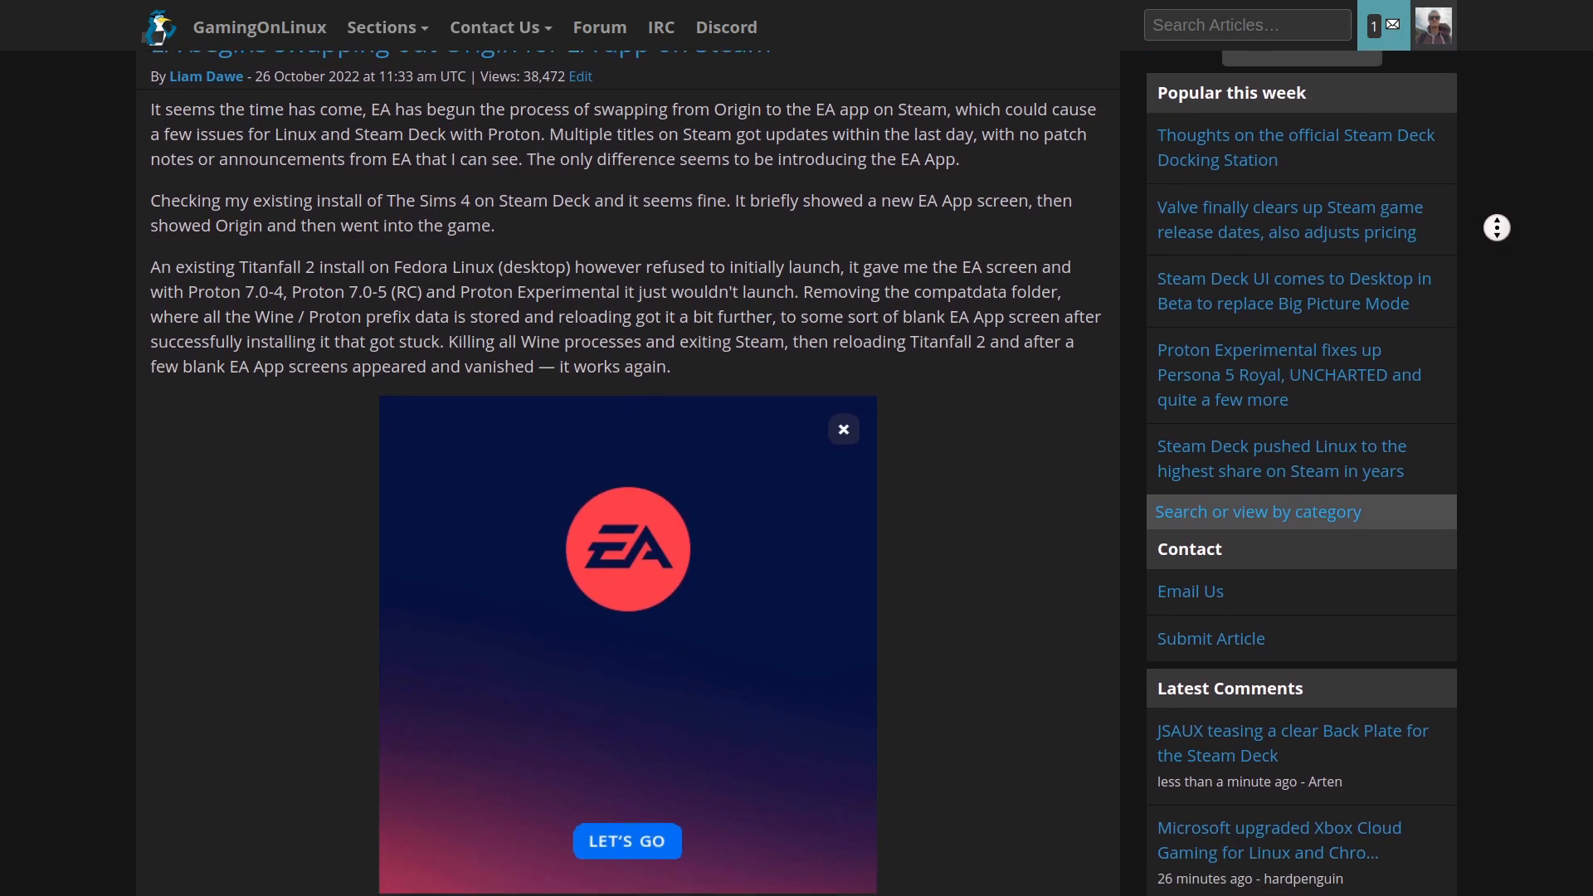
{"action": "scroll", "scroll_direction": "down", "scroll_amount": 3}
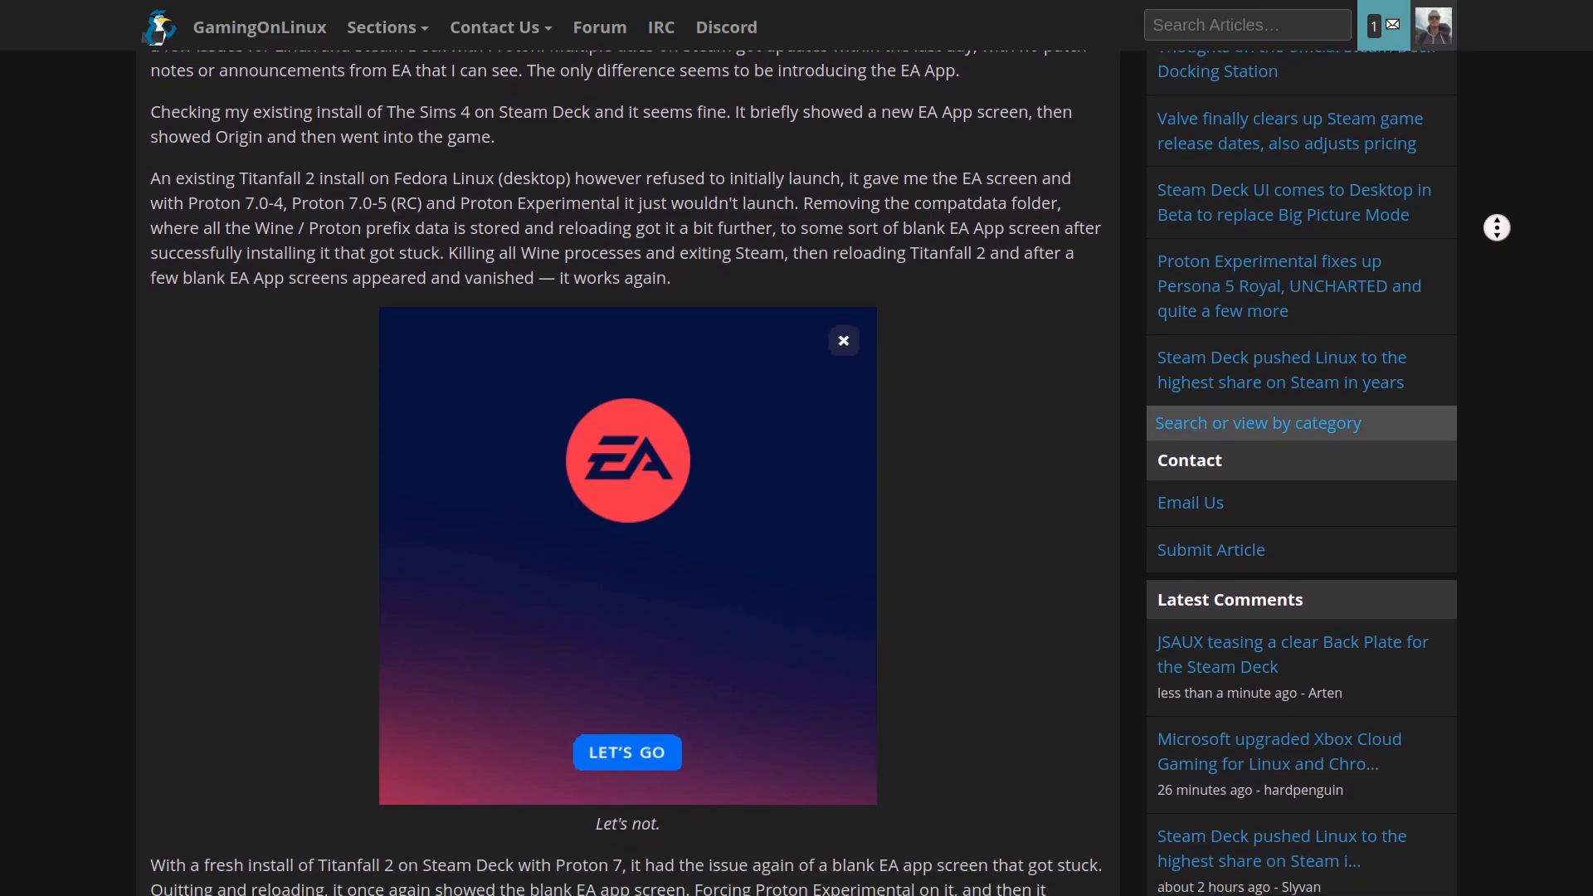
{"action": "scroll", "scroll_direction": "down", "scroll_amount": 3}
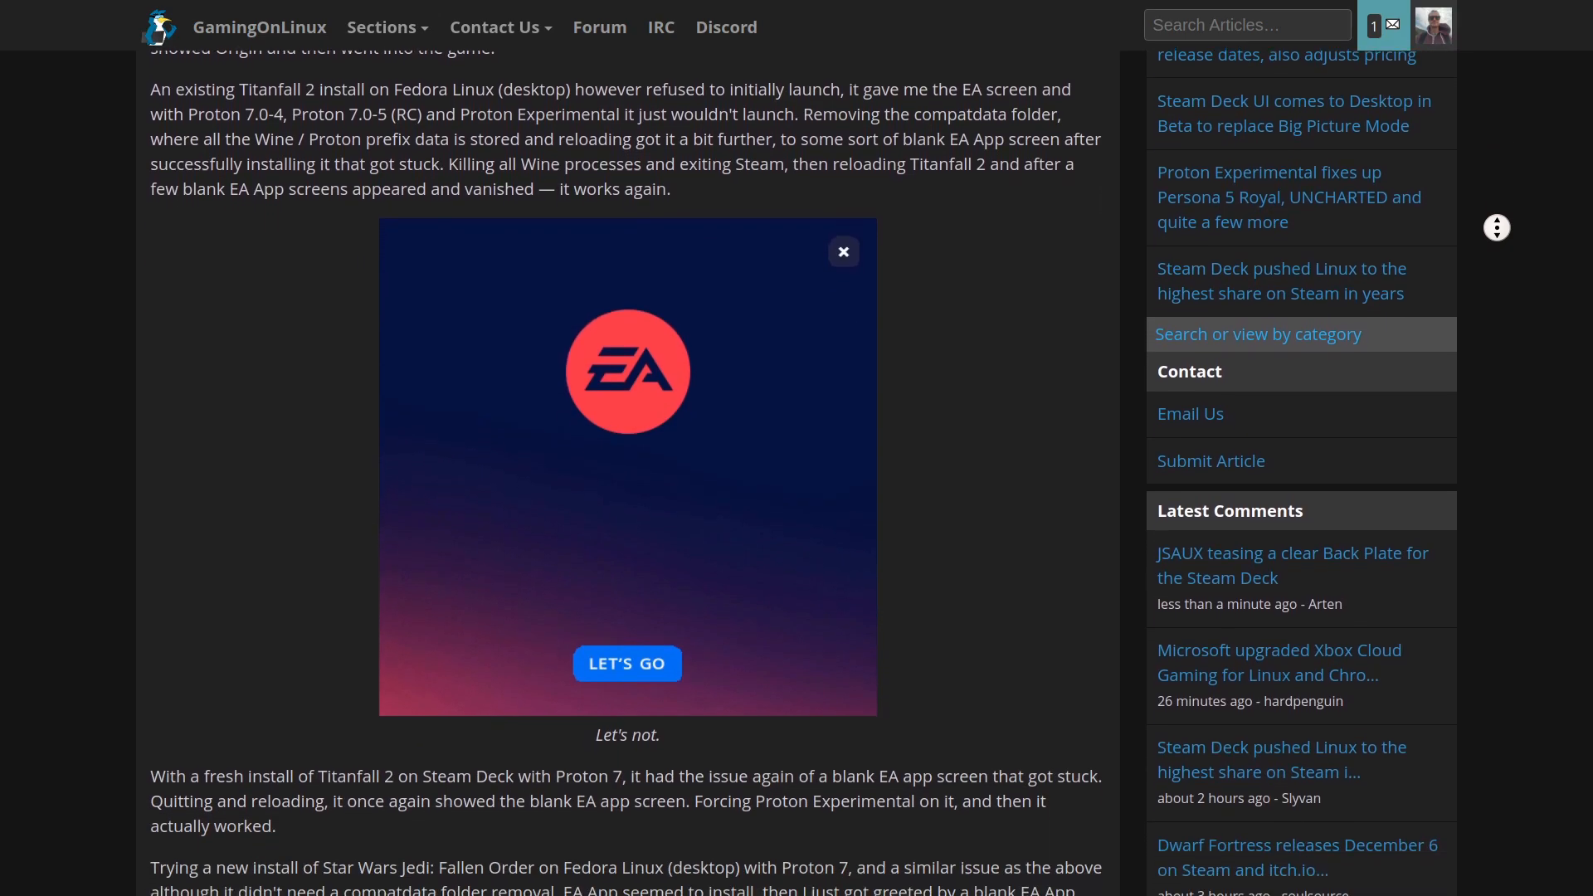
{"action": "scroll", "scroll_direction": "down", "scroll_amount": 3}
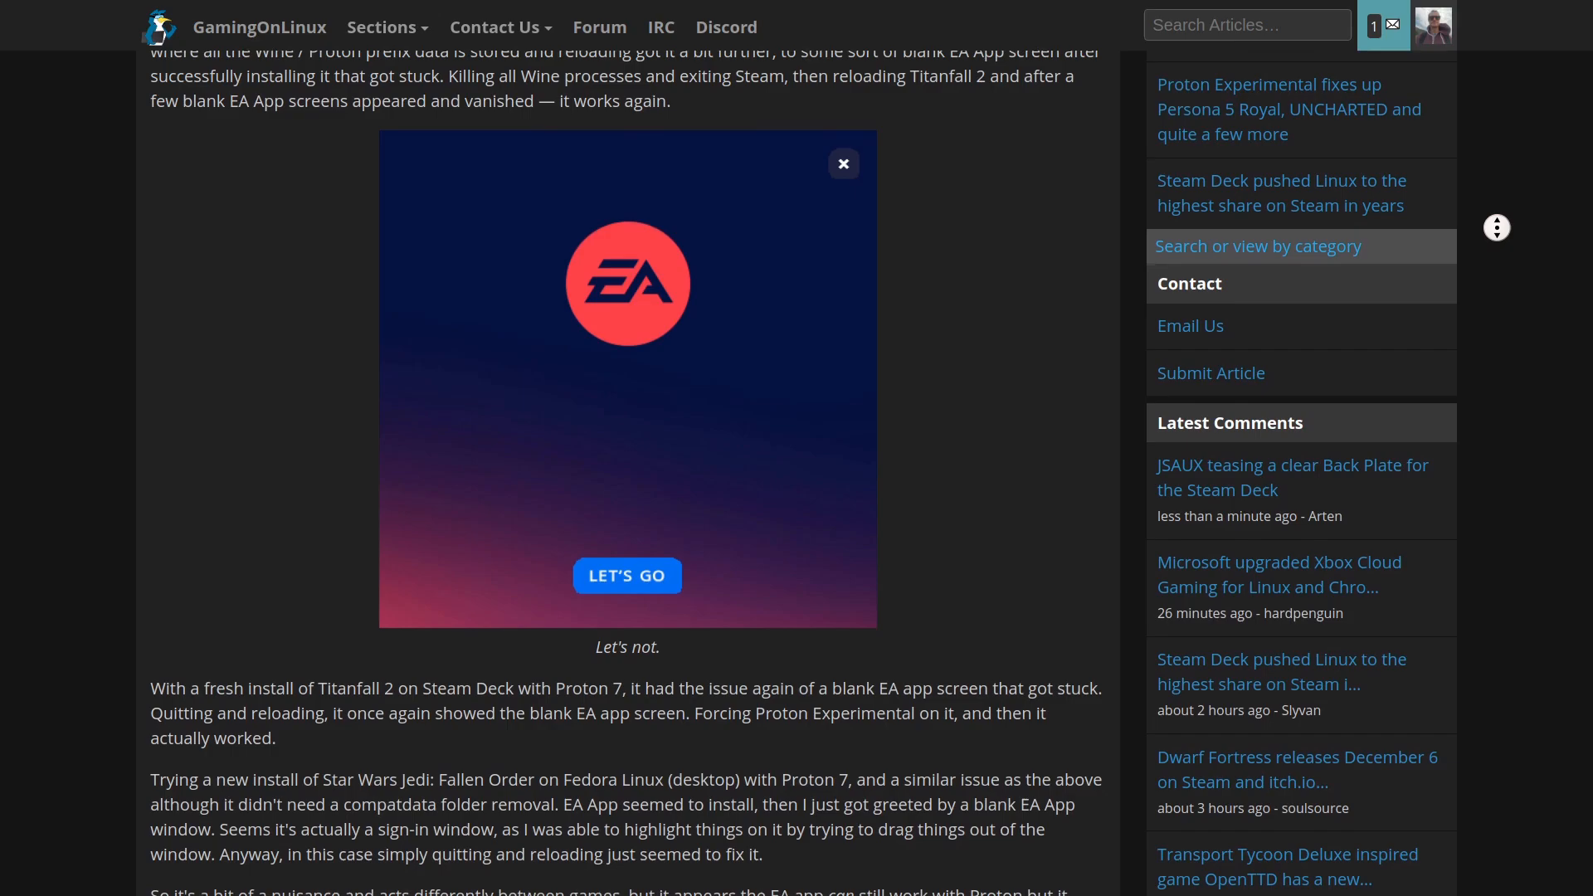
{"action": "scroll", "scroll_direction": "down", "scroll_amount": 3}
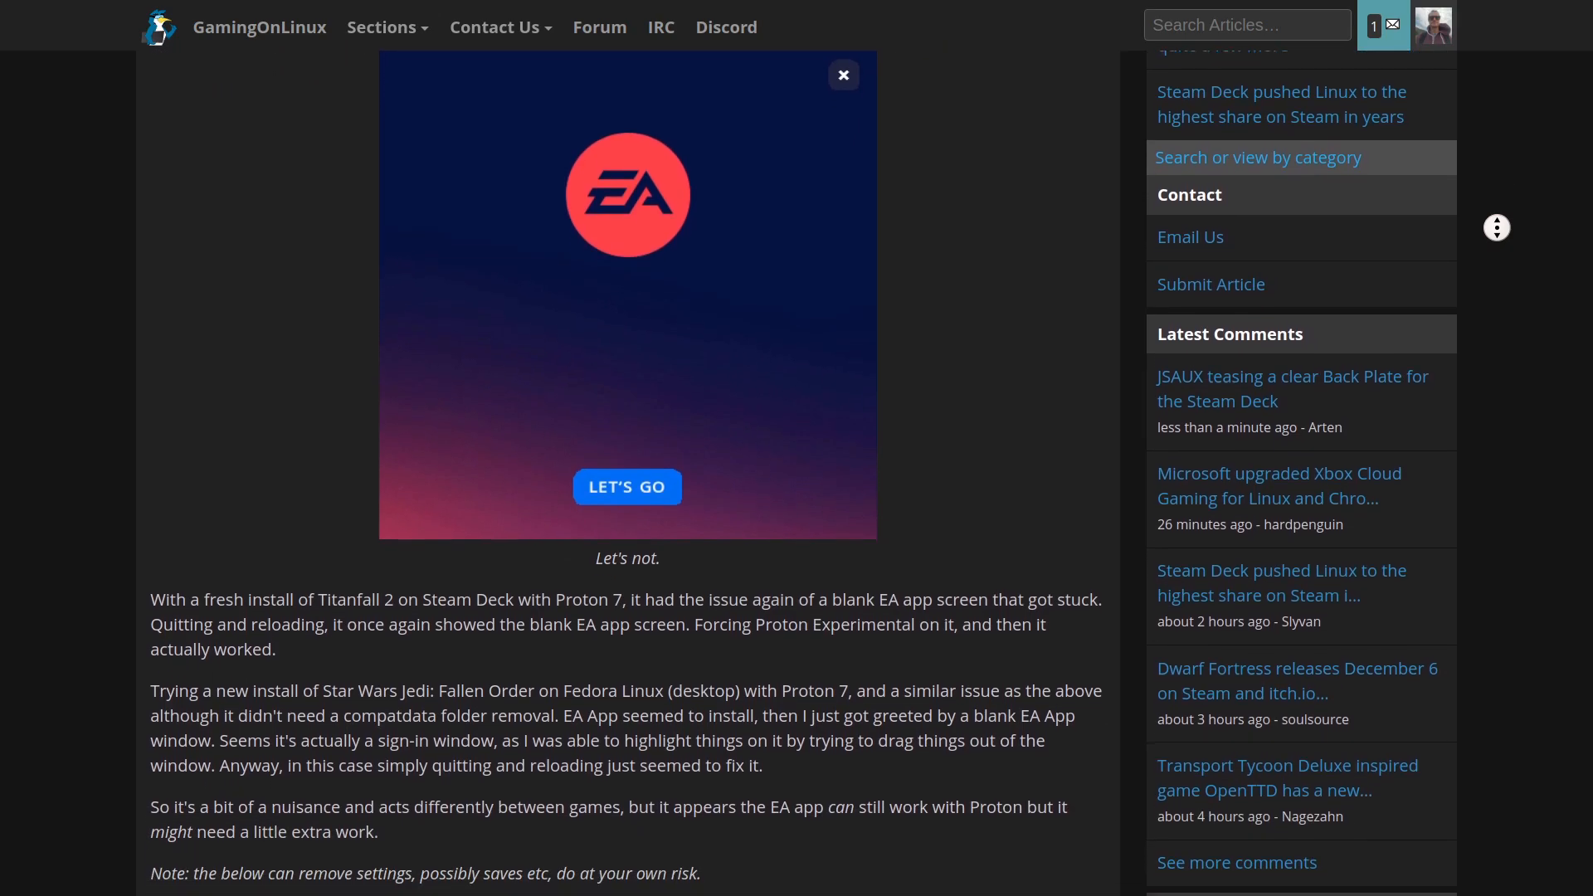
{"action": "scroll", "scroll_direction": "down", "scroll_amount": 3}
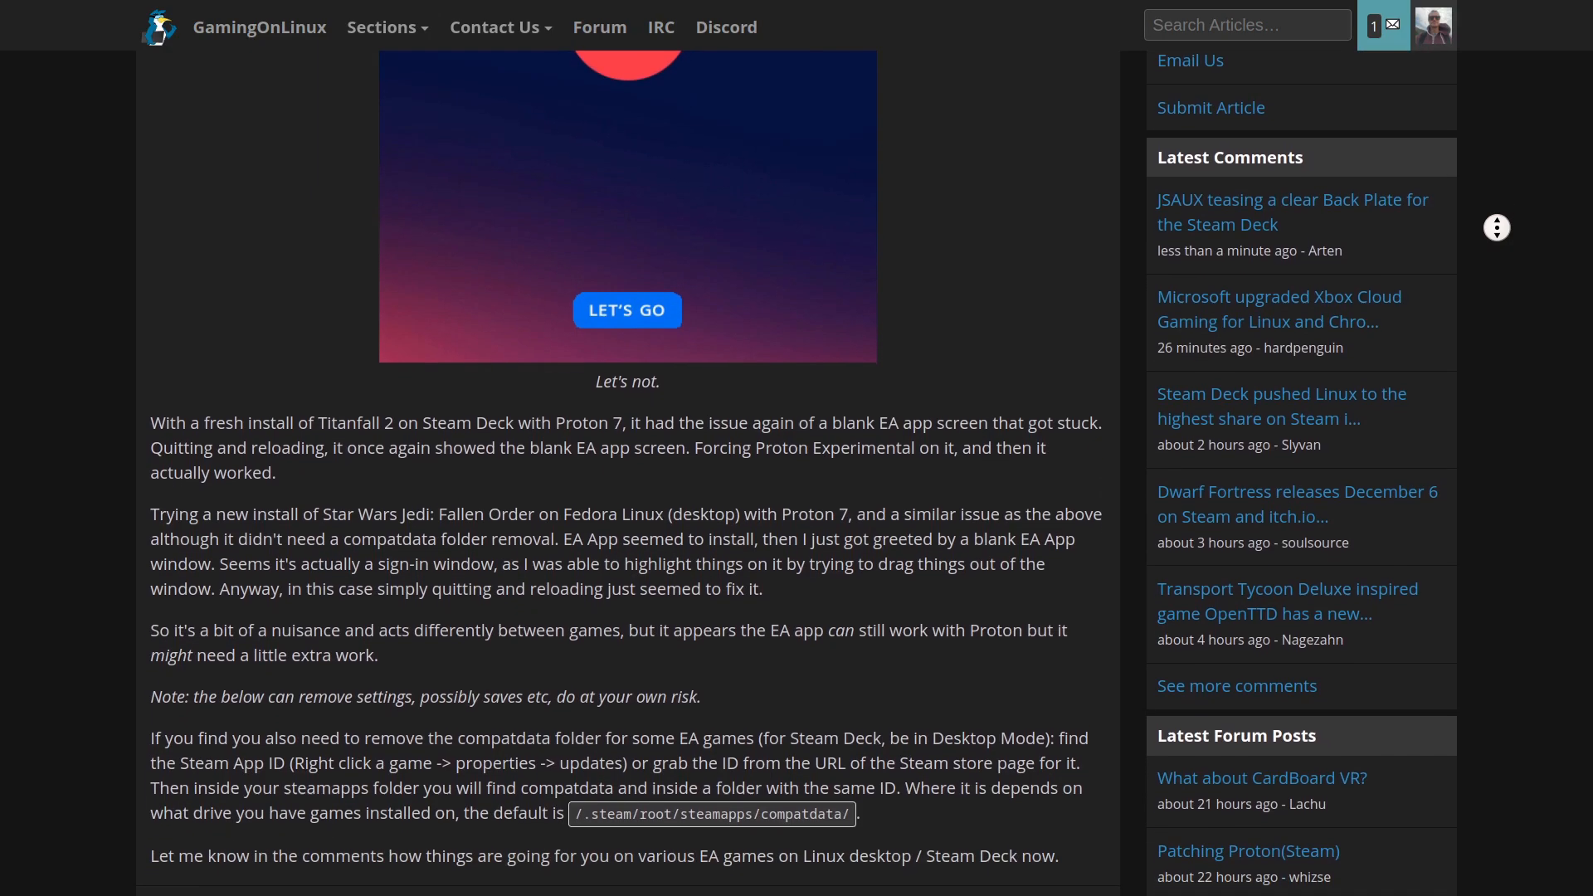
{"action": "scroll", "scroll_direction": "down", "scroll_amount": 3}
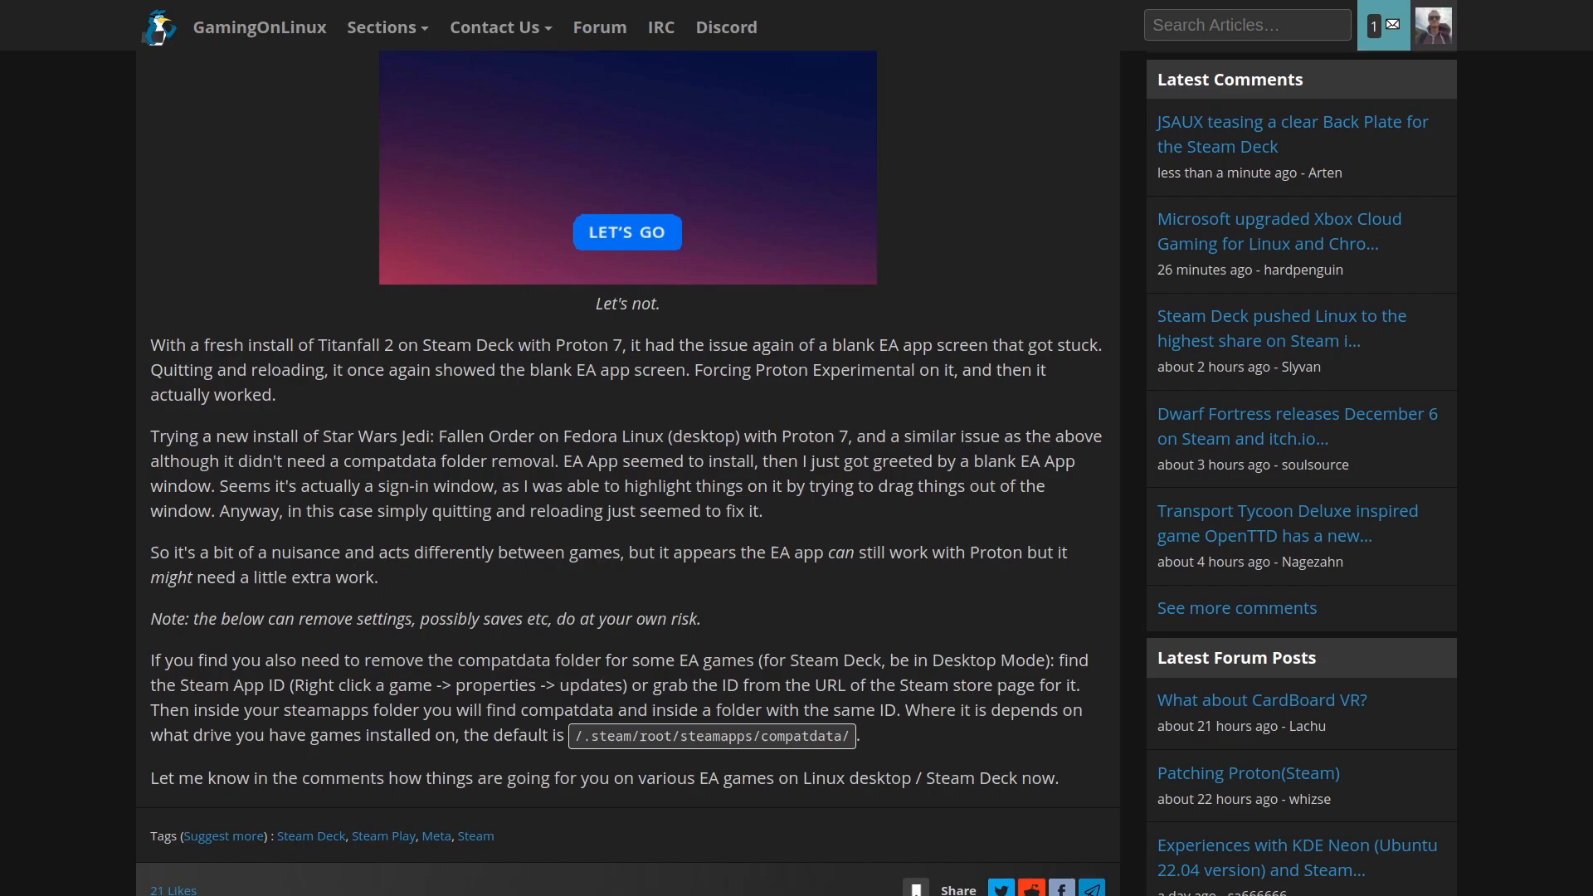
{"action": "left_click", "coordinate": [628, 231]}
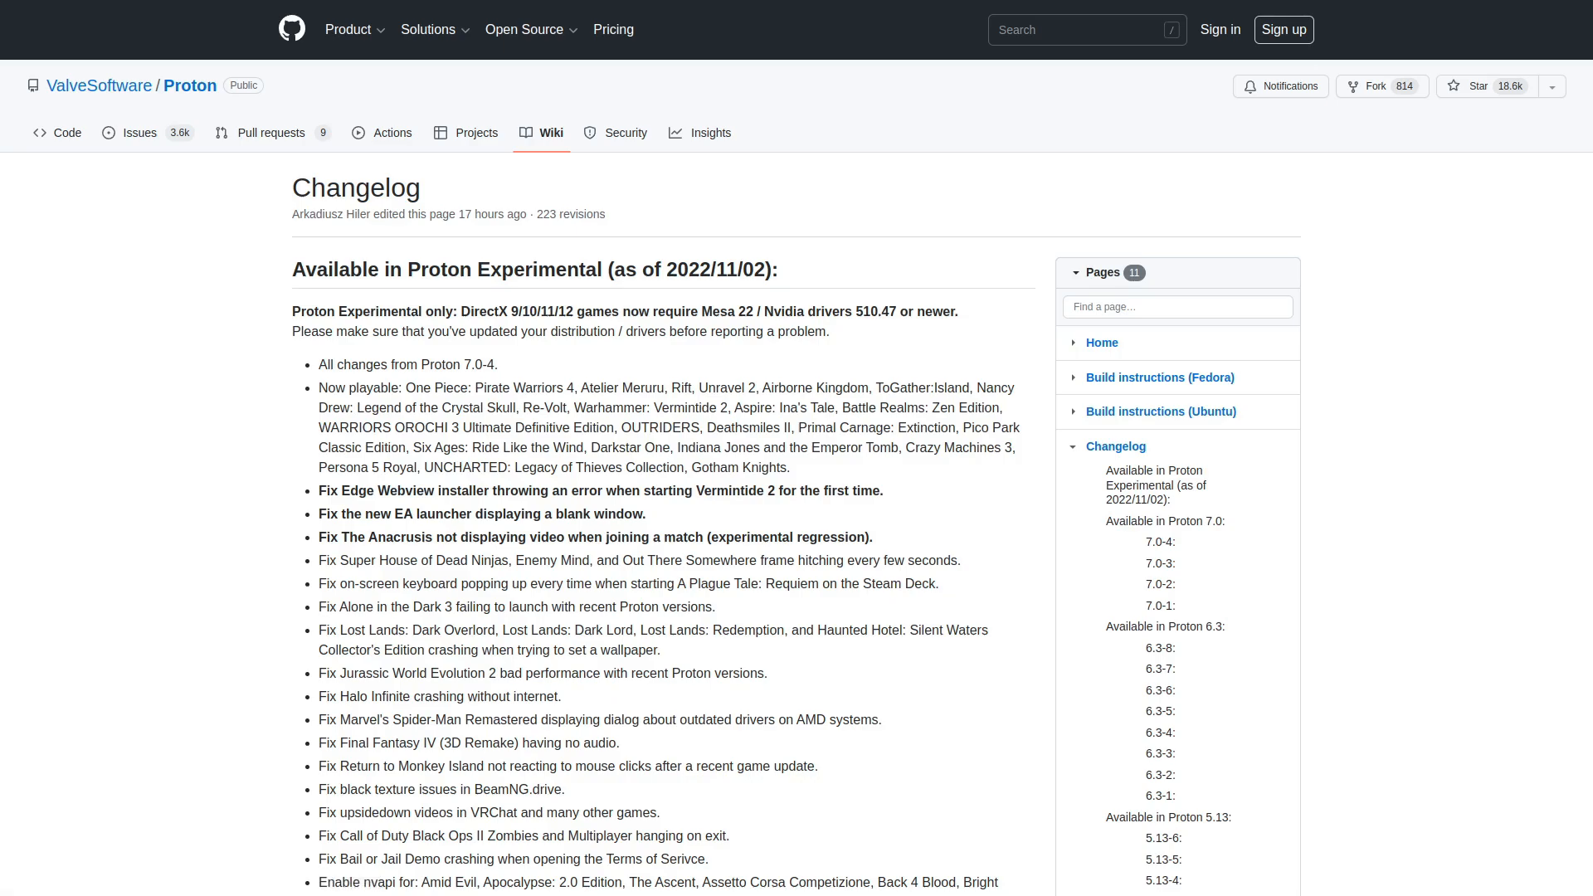
Select the three Proton Experimental fixes, including the EA launcher blank-window fix, and scroll on.
{"action": "left_click_drag", "start_coordinate": [321, 490], "coordinate": [871, 537]}
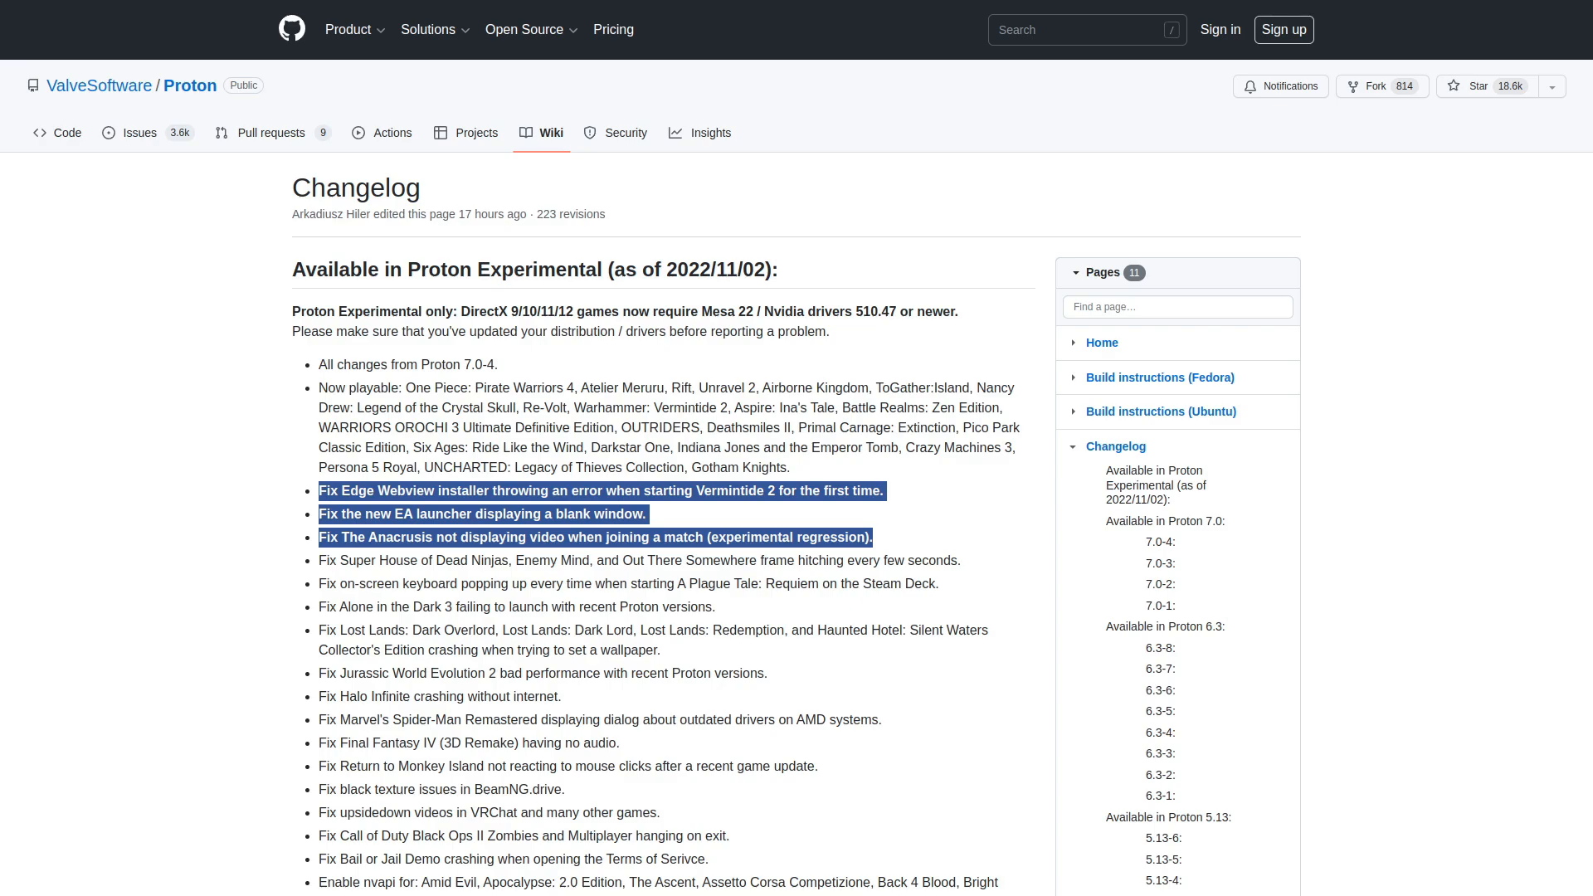
{"action": "scroll", "scroll_direction": "down", "scroll_amount": 3}
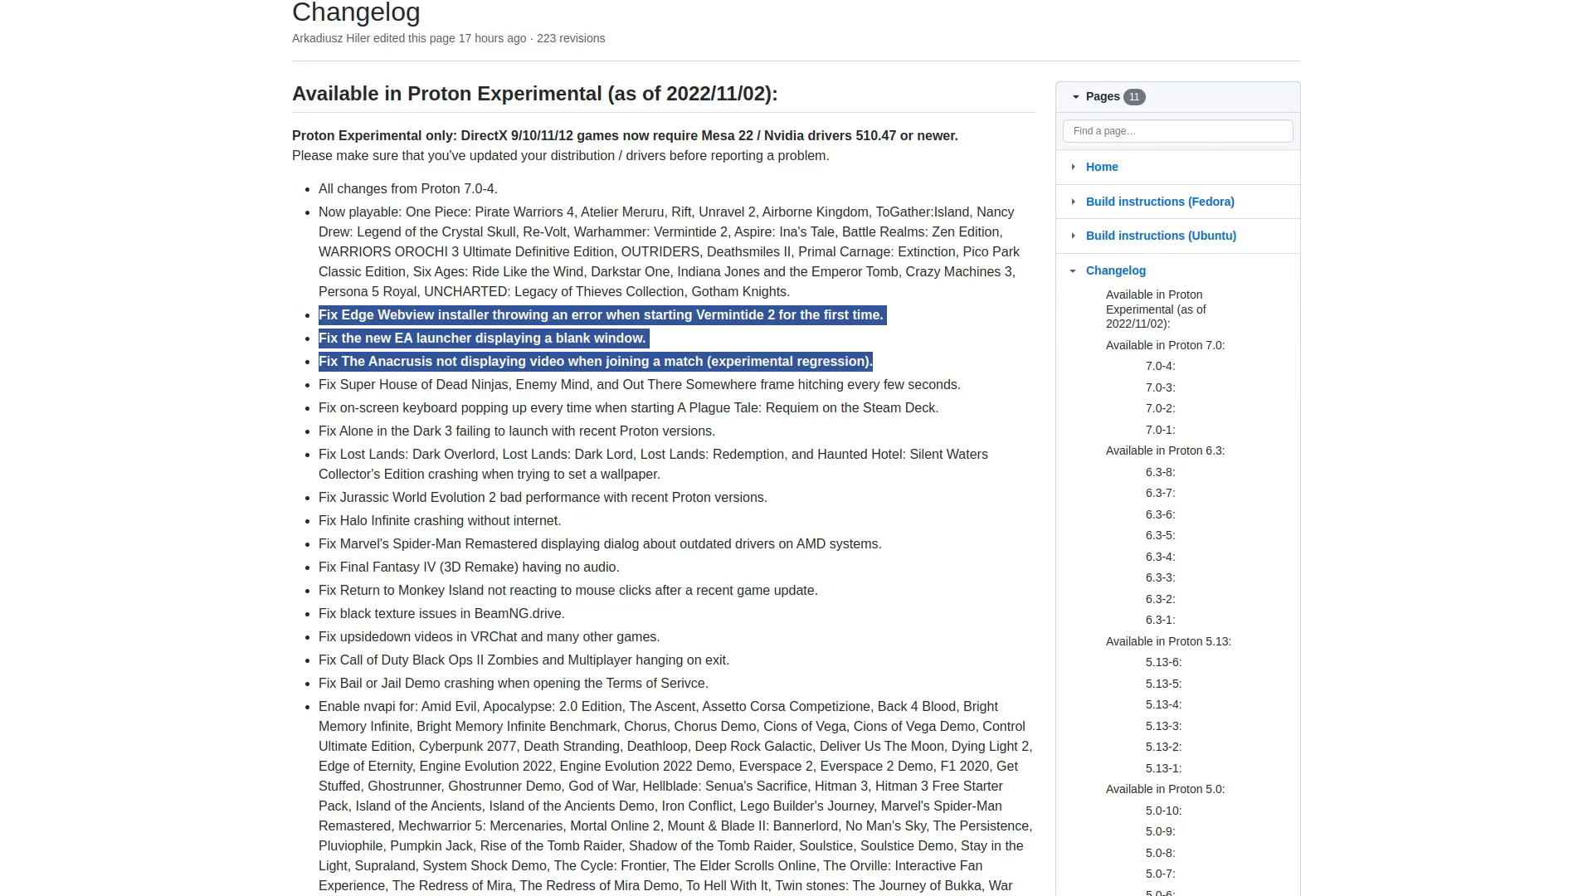
{"action": "scroll", "scroll_direction": "down", "scroll_amount": 3}
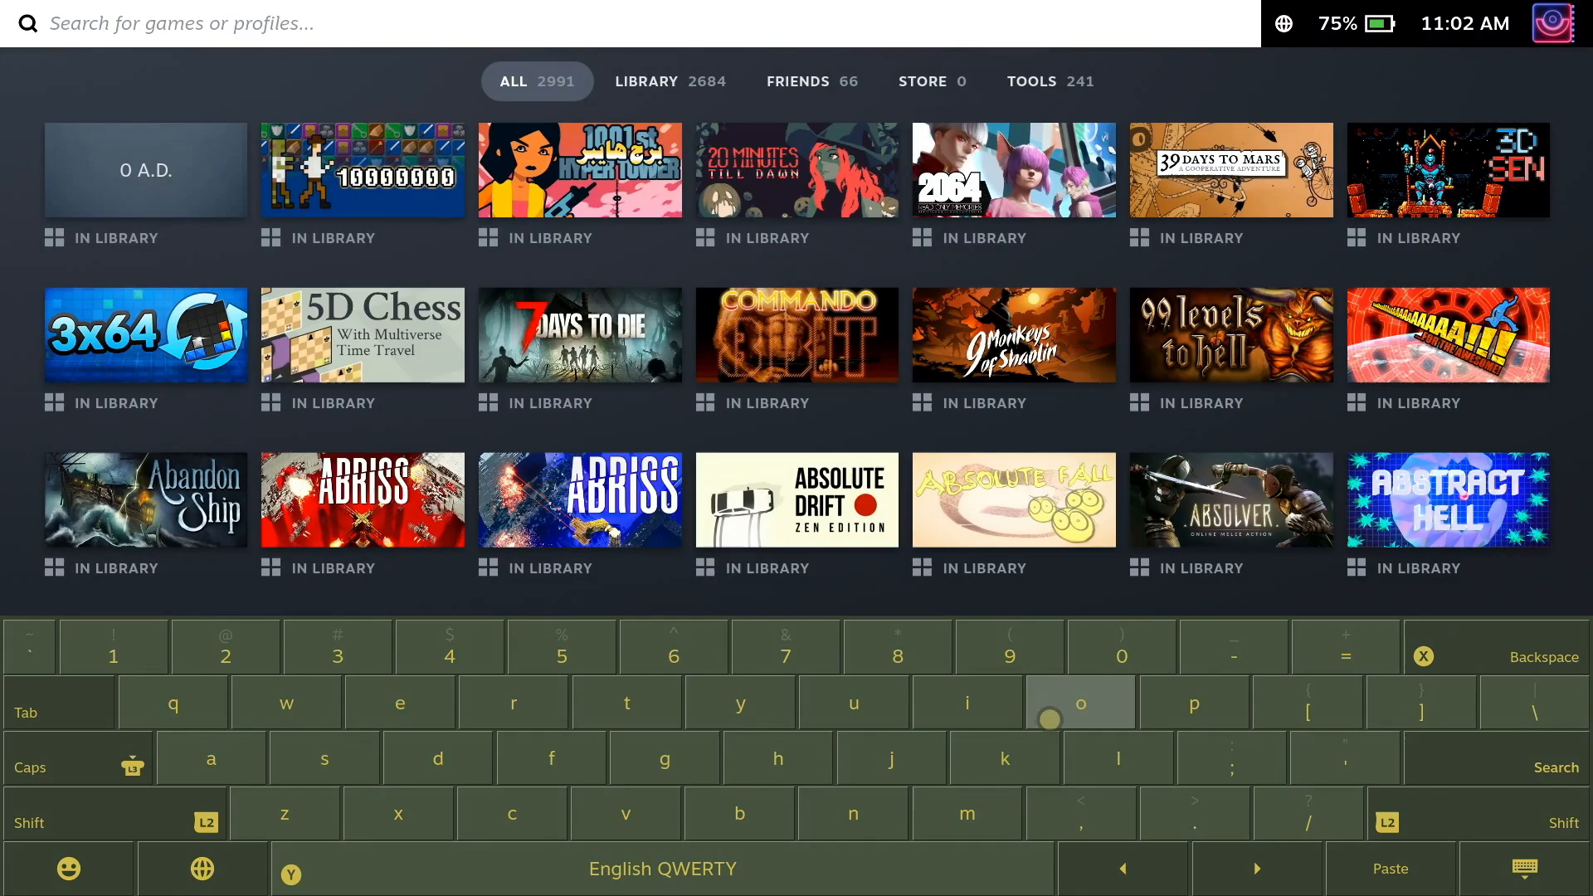
Search the library for 'proton' and open the Proton Experimental page.
{"action": "type", "text": "roton"}
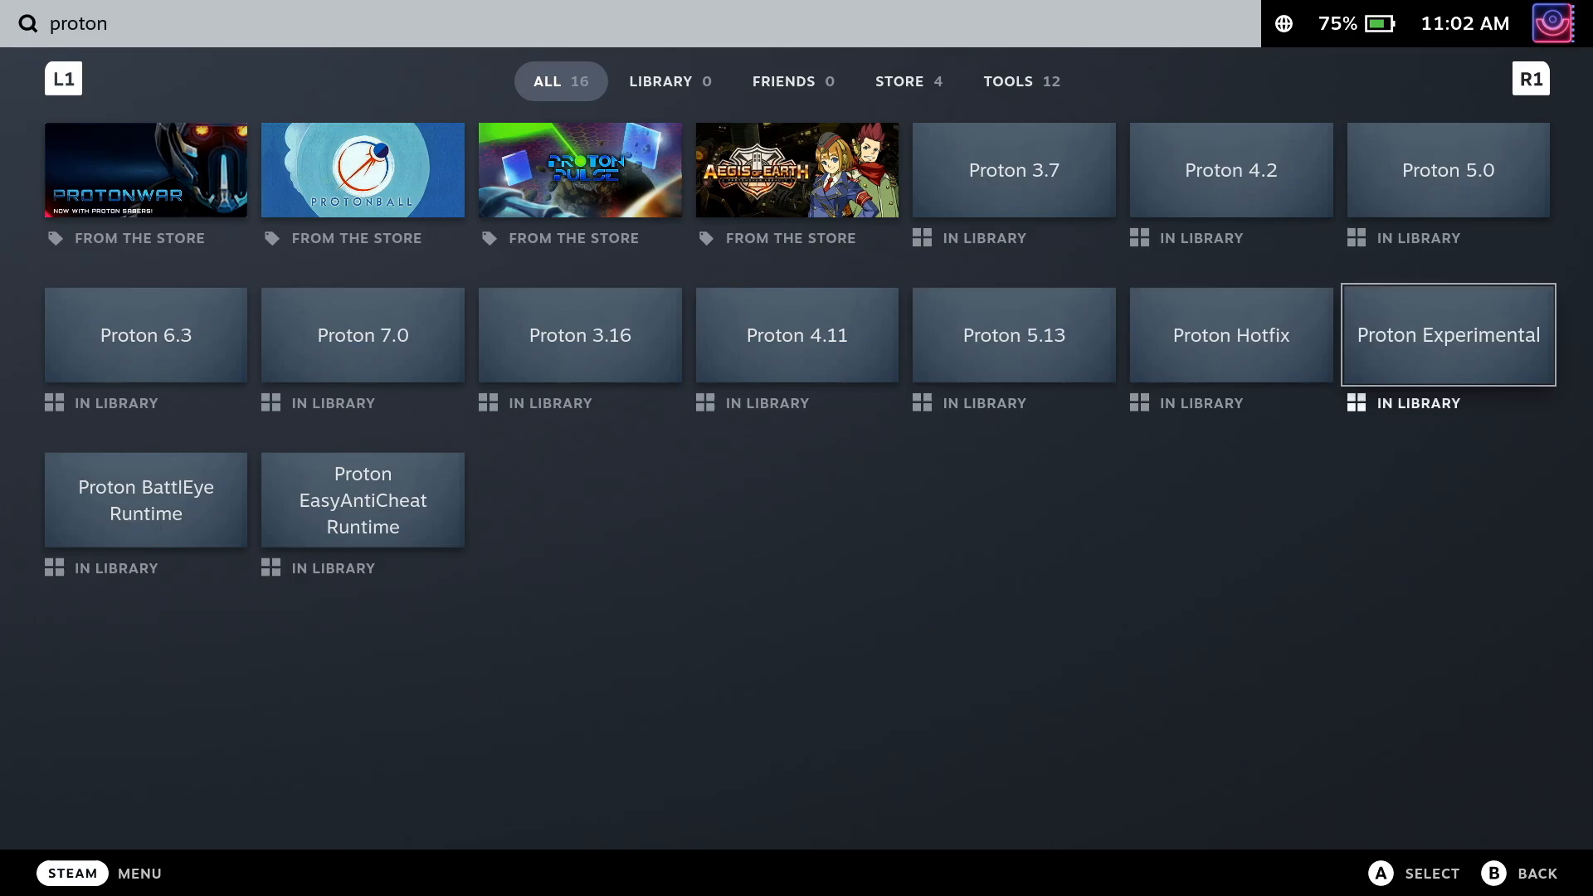
{"action": "left_click", "coordinate": [1447, 335]}
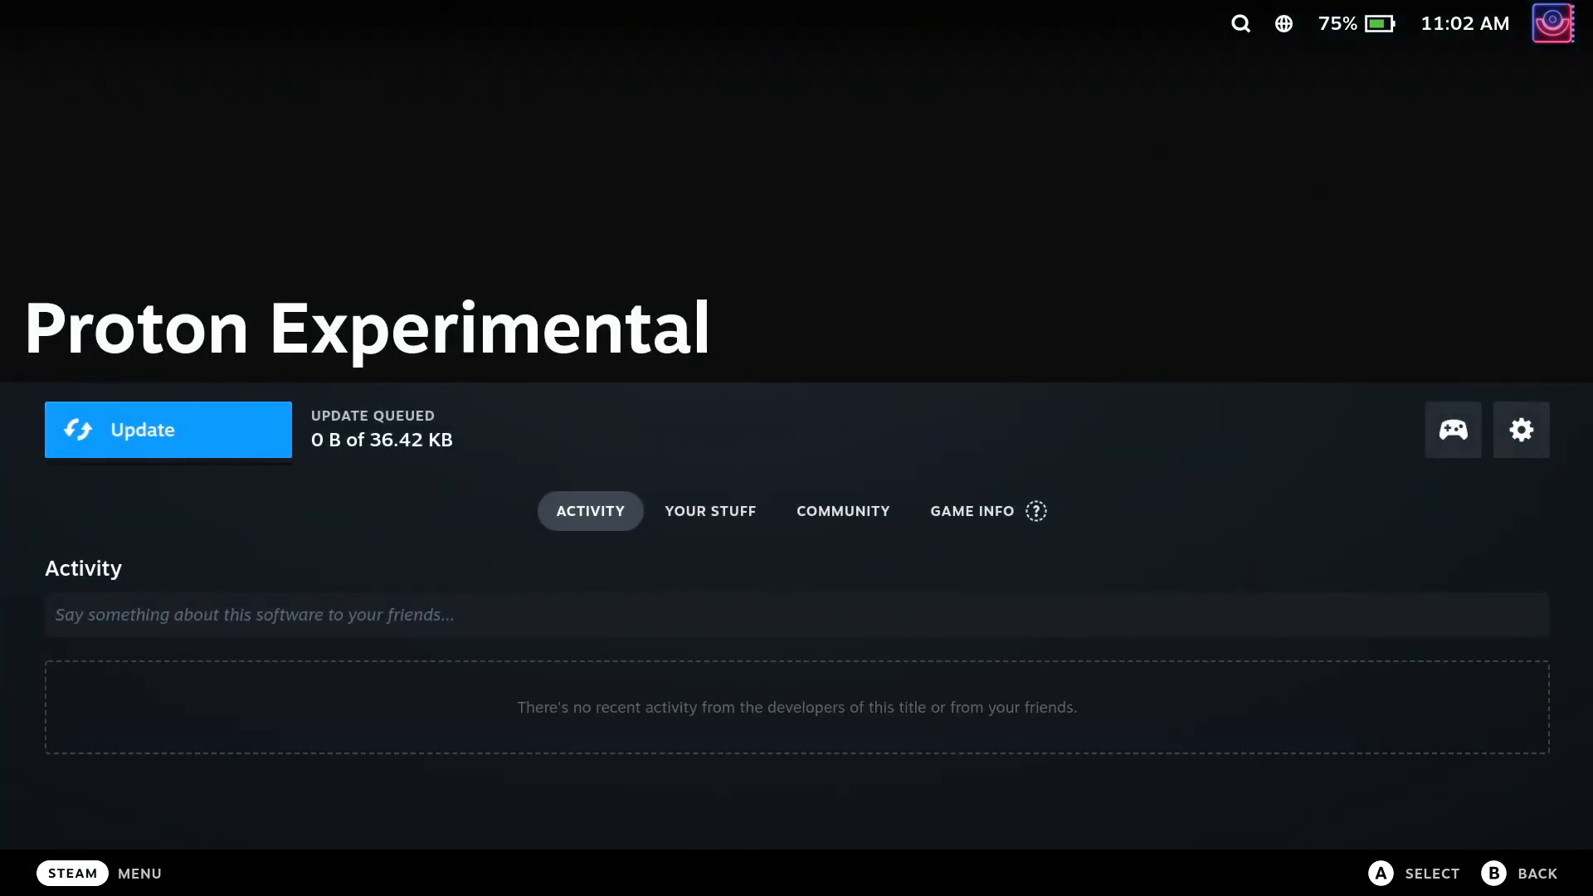
From Downloads, start the scheduled Proton Experimental update immediately.
{"action": "left_click", "coordinate": [72, 873]}
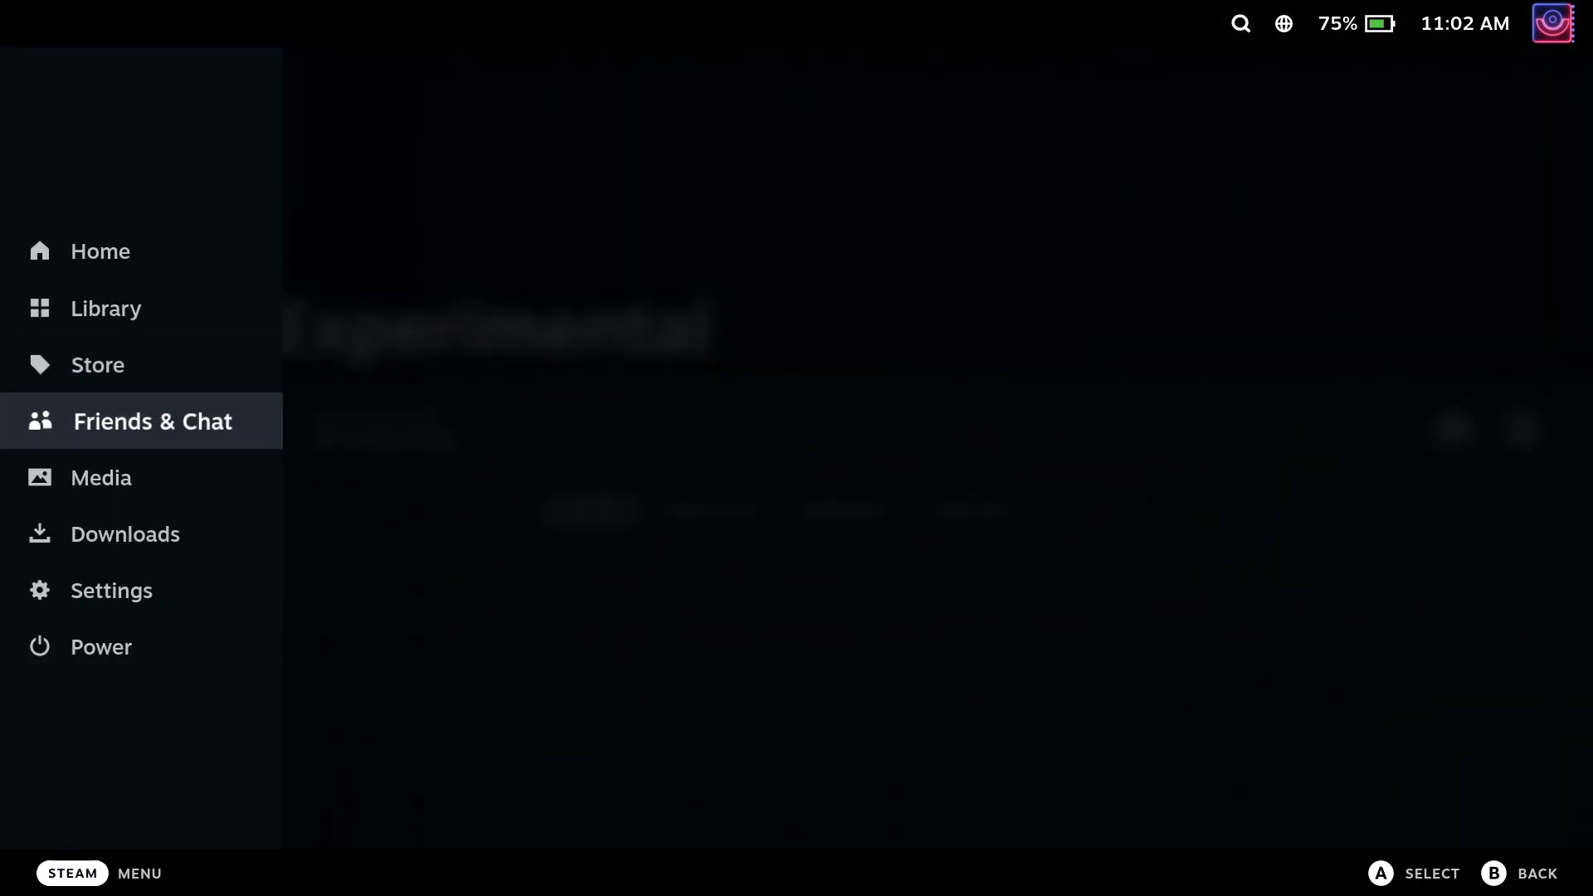
{"action": "left_click", "coordinate": [123, 534]}
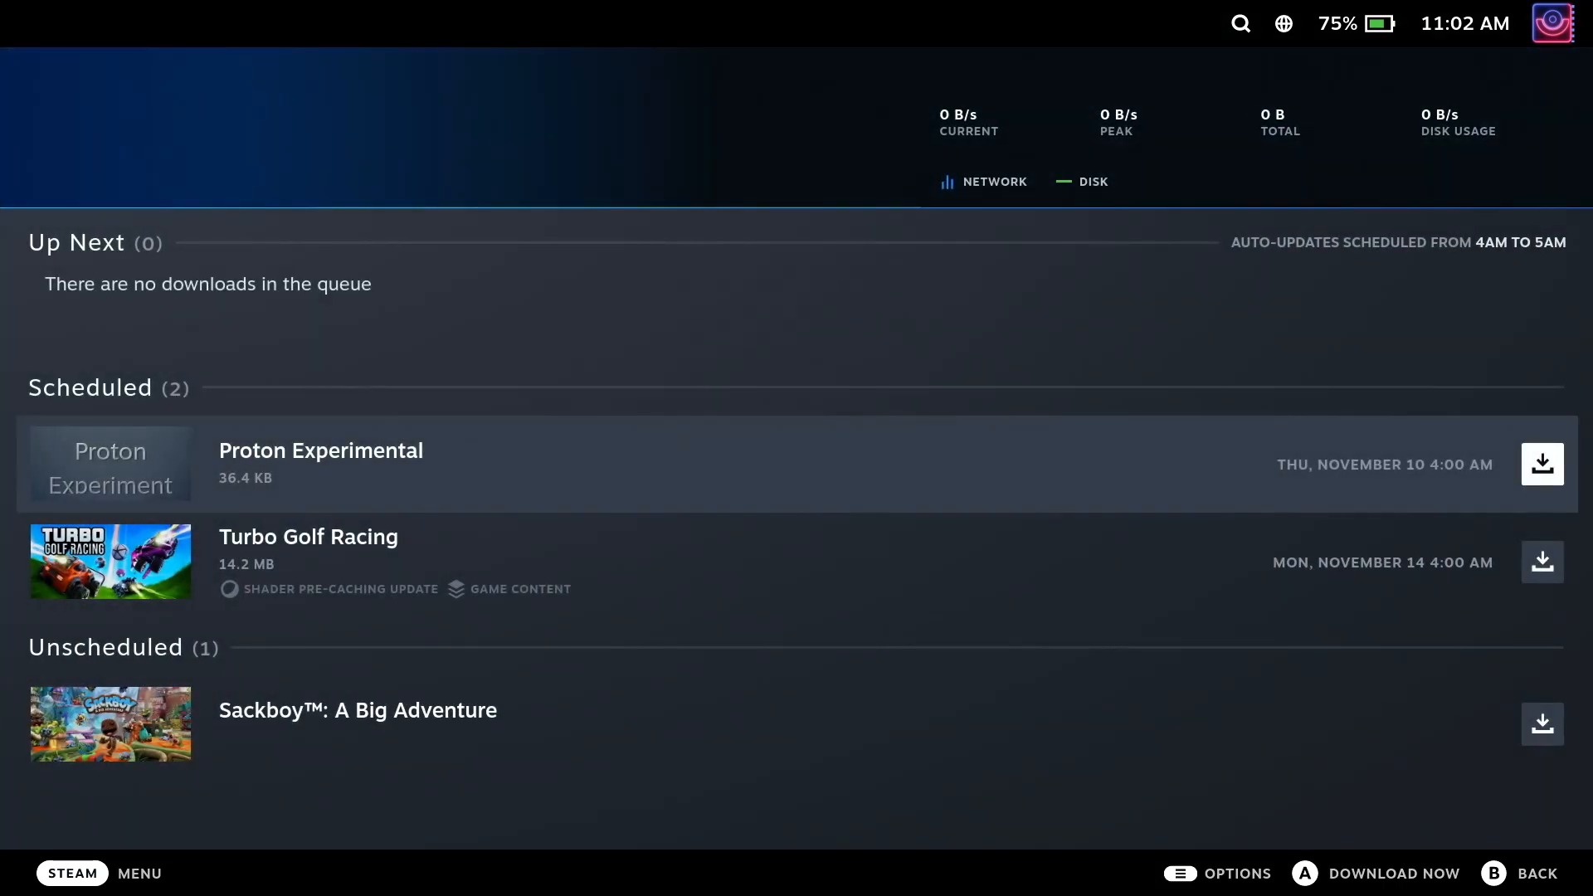
{"action": "left_click", "coordinate": [1542, 465]}
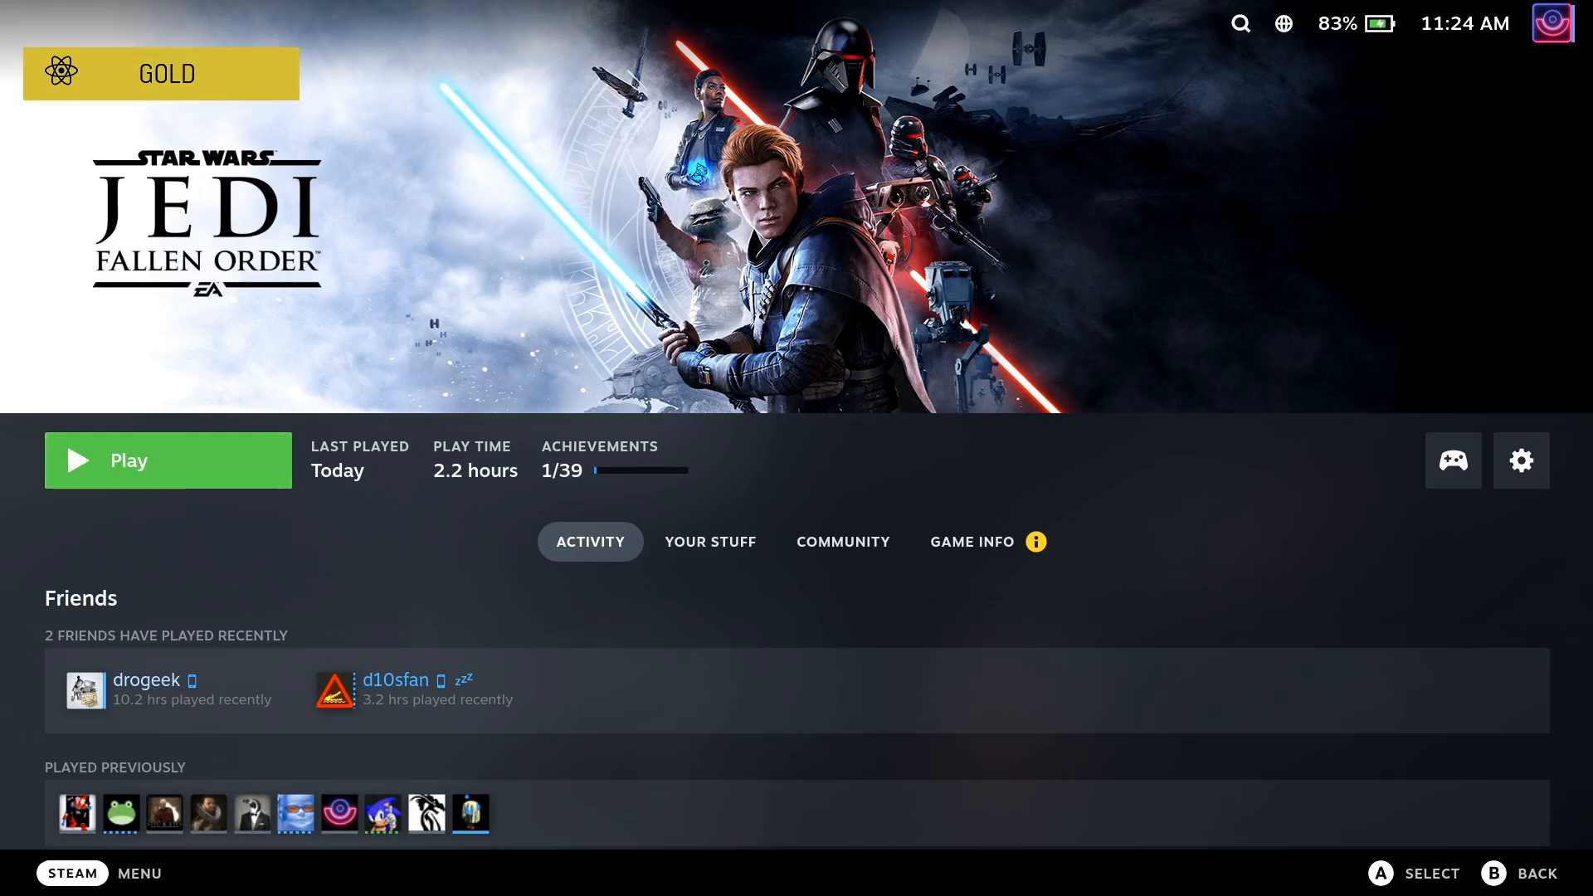
In the game's Properties Compatibility, force Proton Experimental as the compatibility tool.
{"action": "left_click", "coordinate": [1521, 461]}
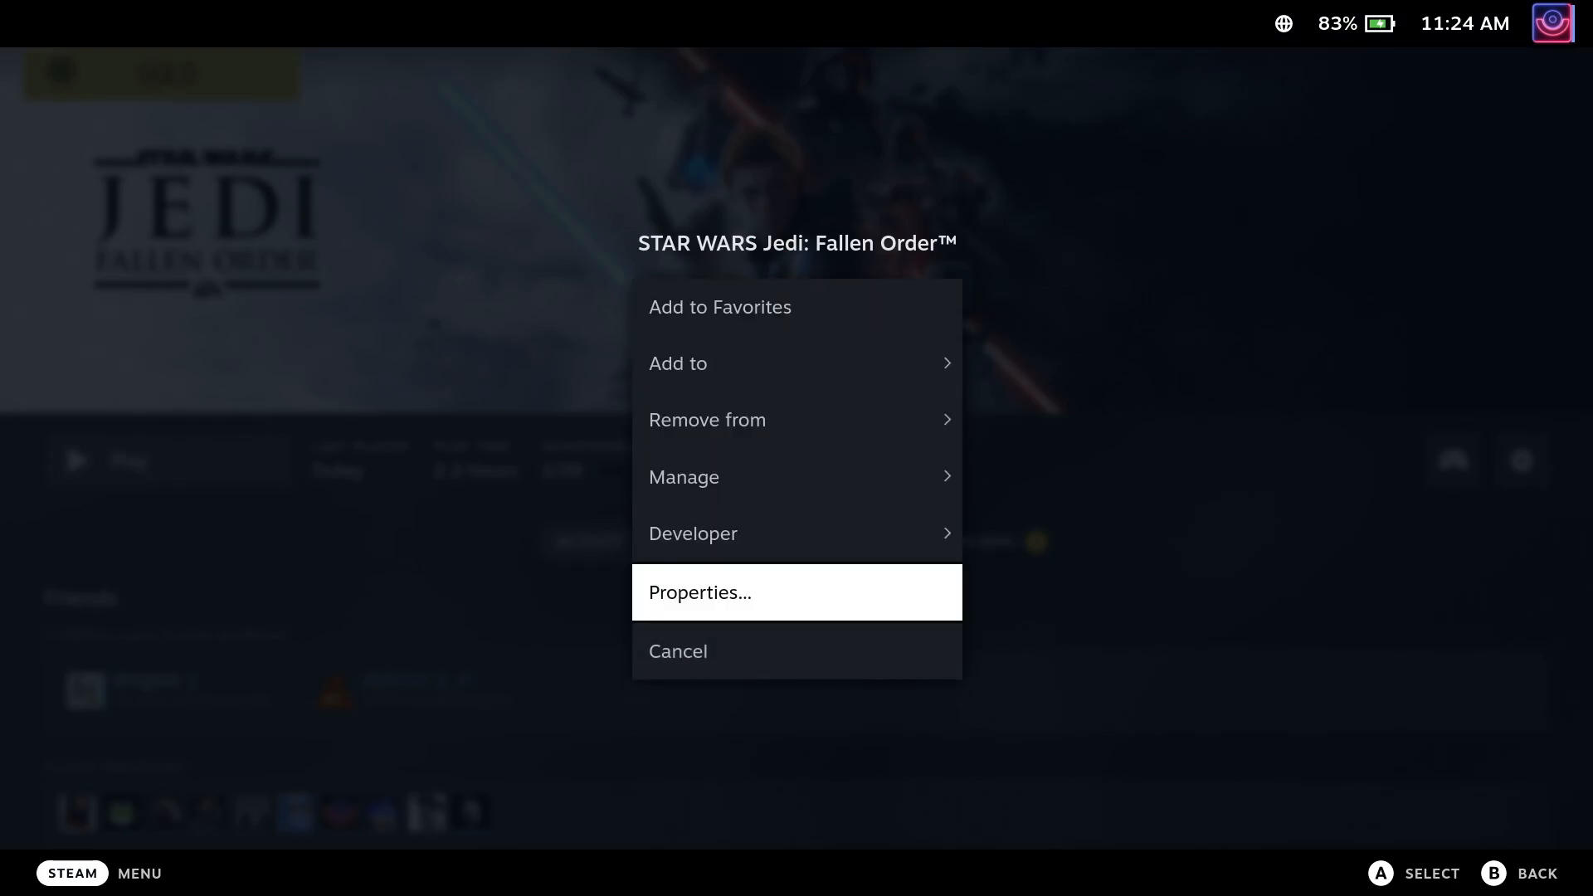
{"action": "left_click", "coordinate": [699, 593]}
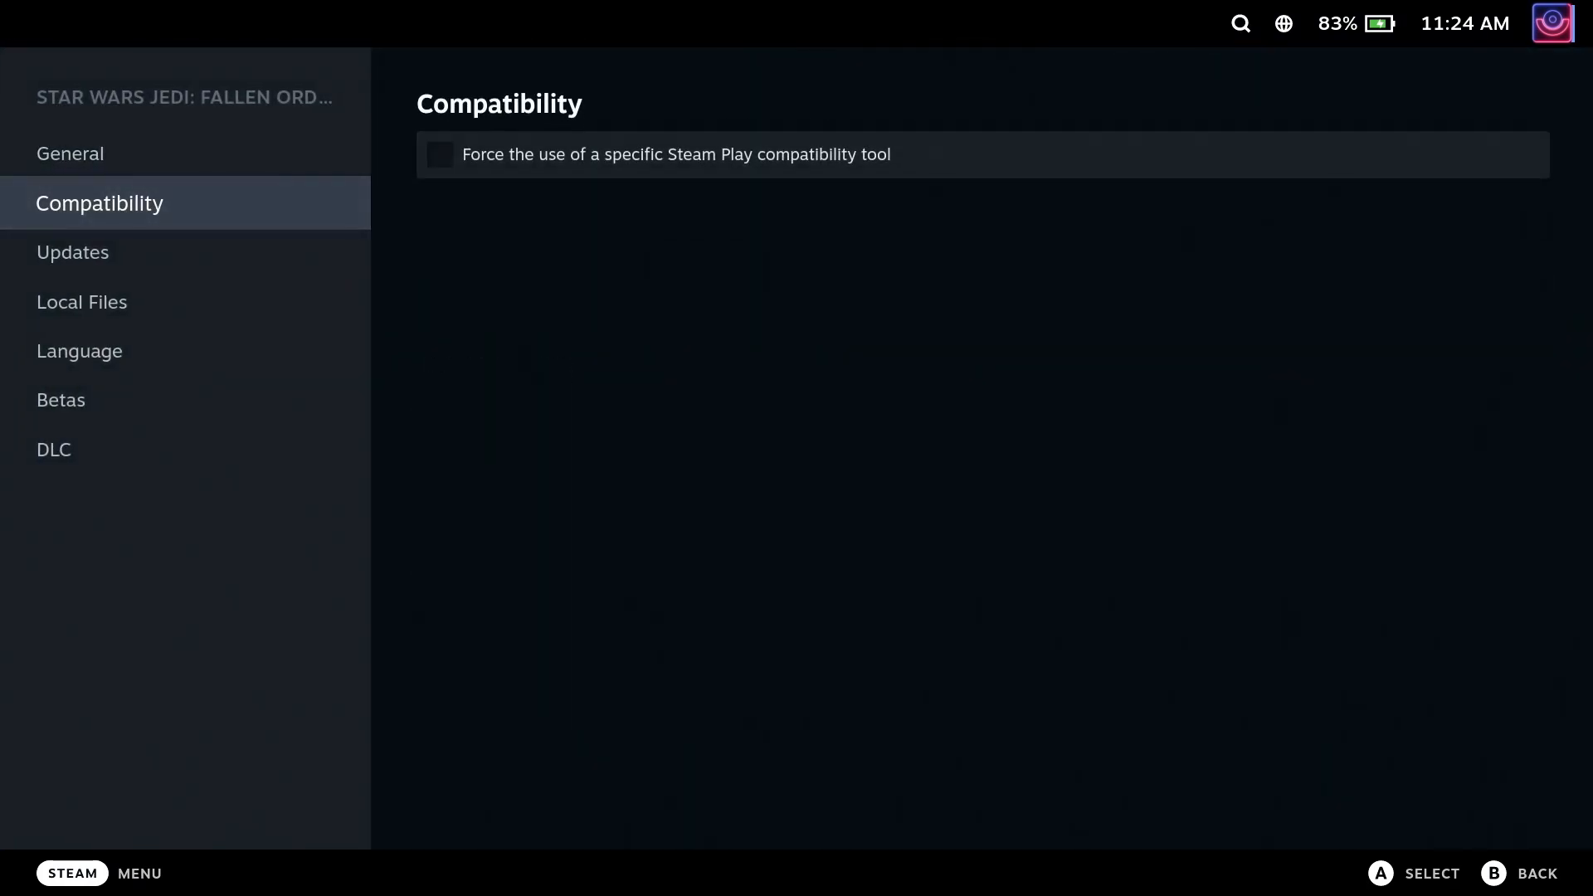
{"action": "left_click", "coordinate": [439, 154]}
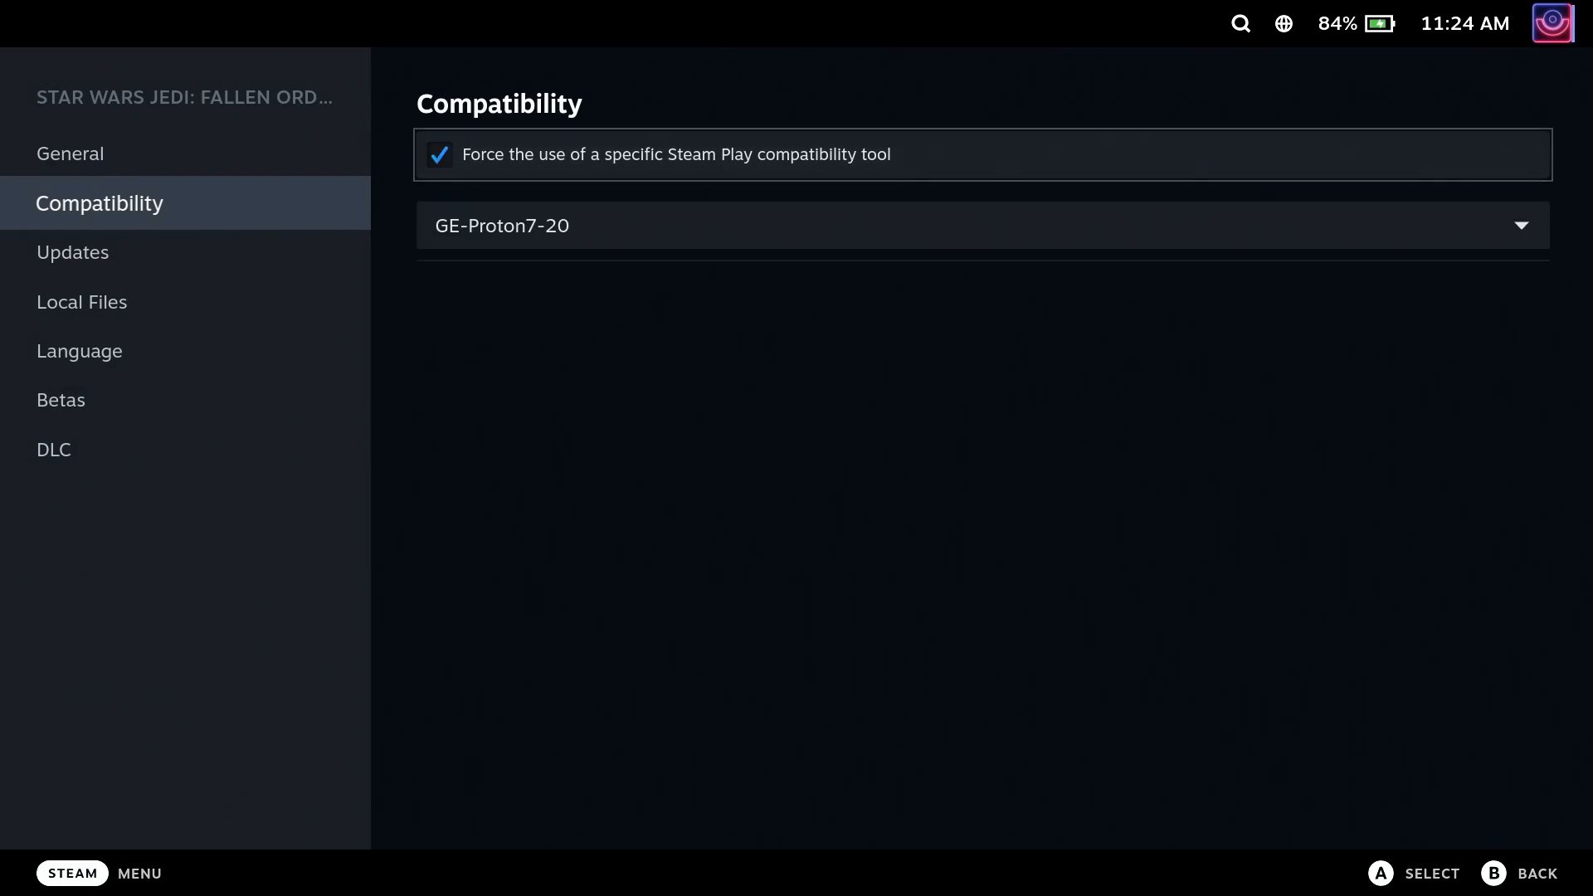
{"action": "left_click", "coordinate": [982, 226]}
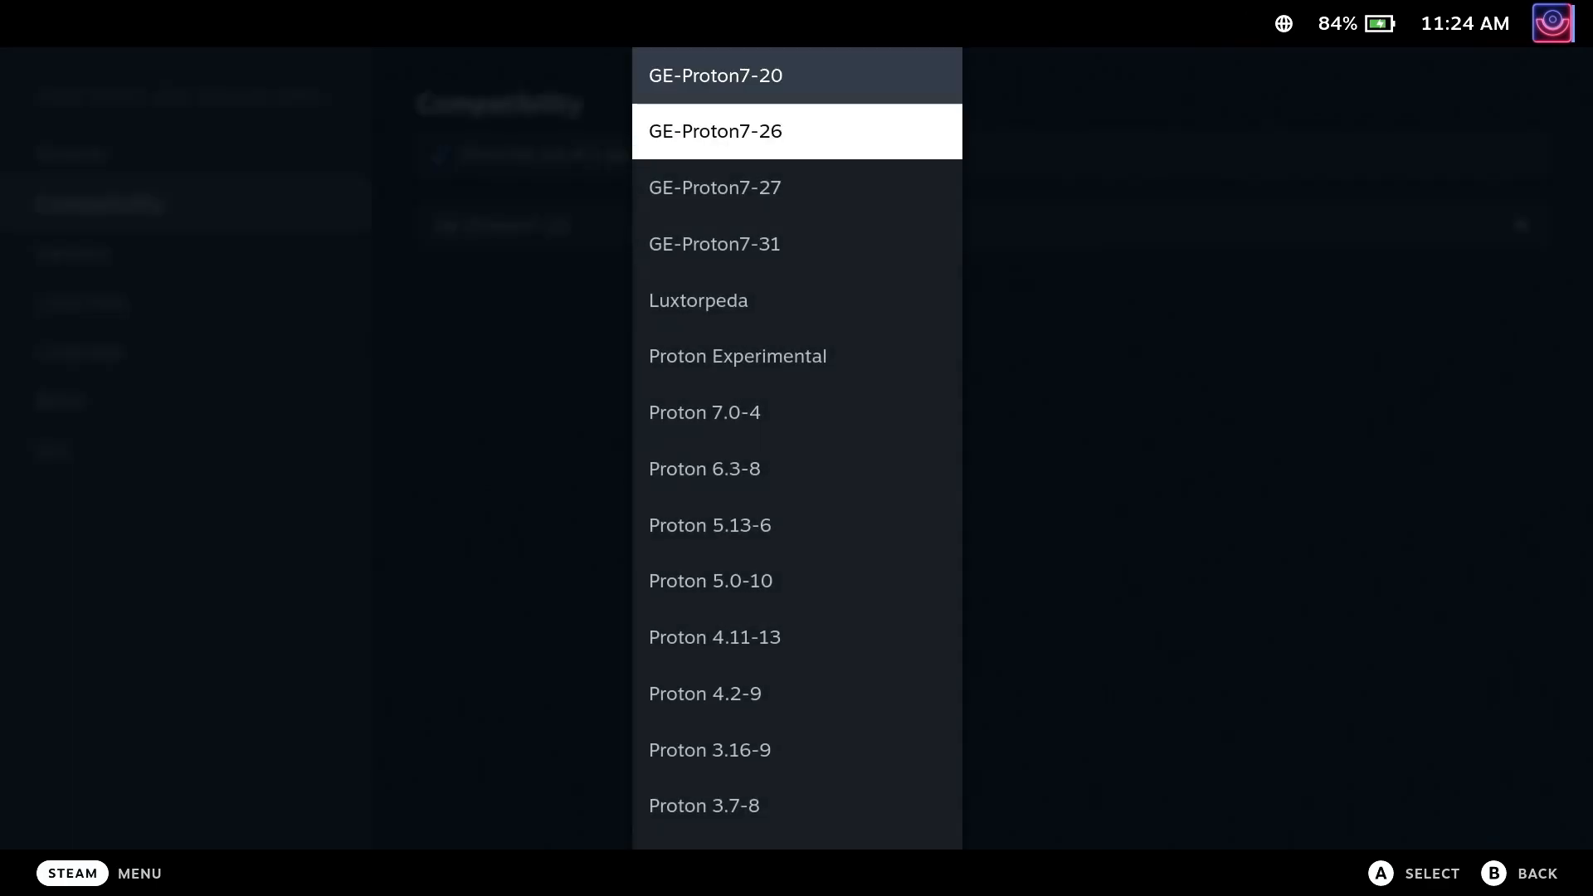
{"action": "left_click", "coordinate": [738, 356]}
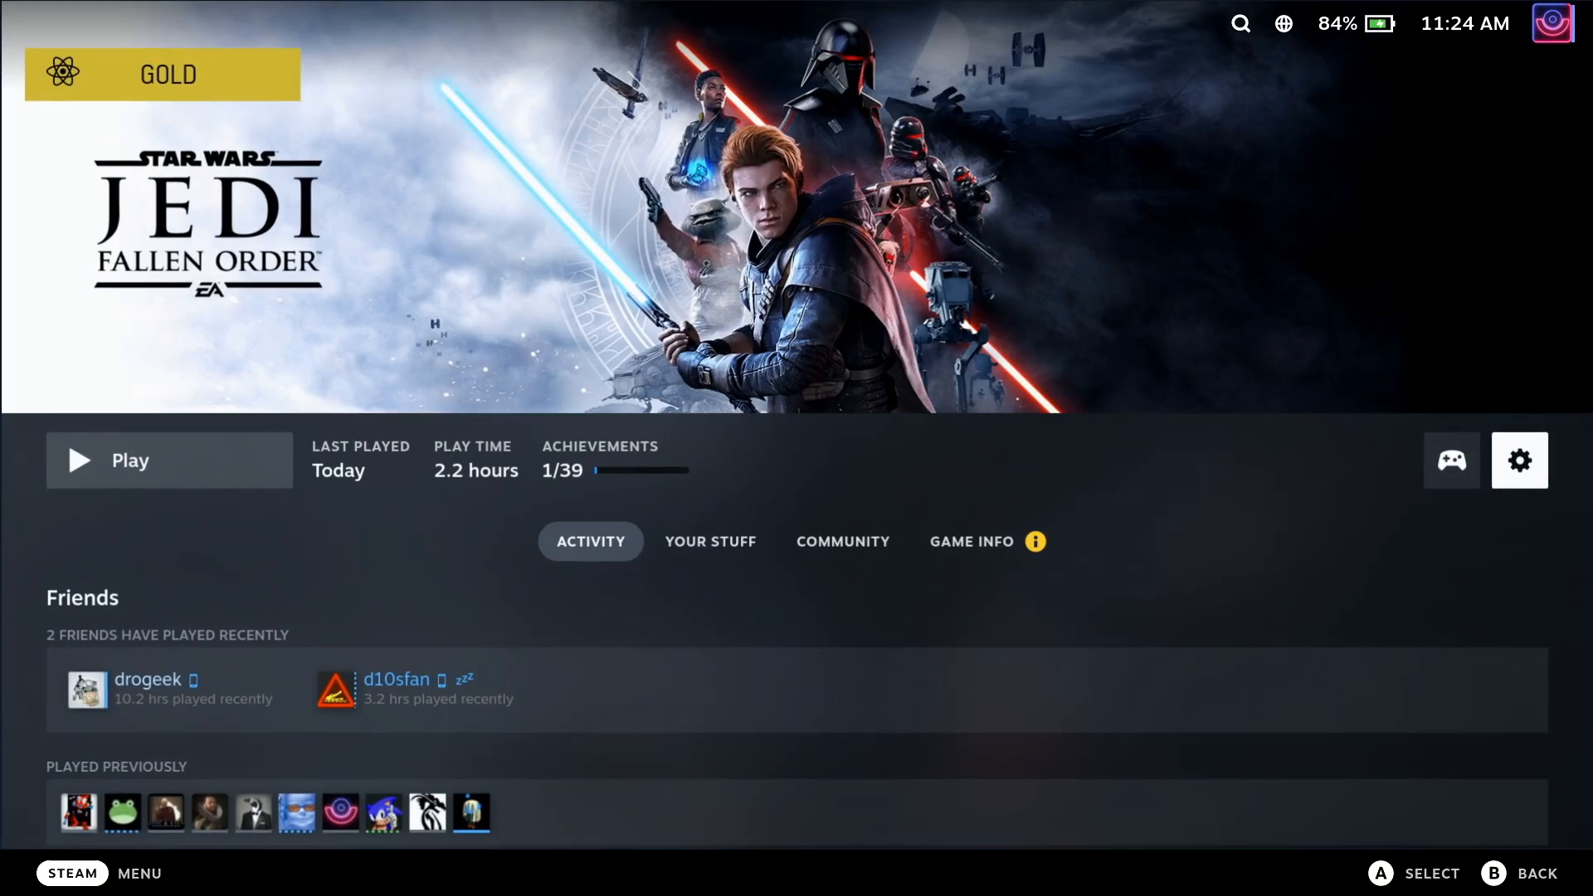
Play Star Wars Jedi: Fallen Order and choose LET'S GO on the EA app splash.
{"action": "left_click", "coordinate": [130, 461]}
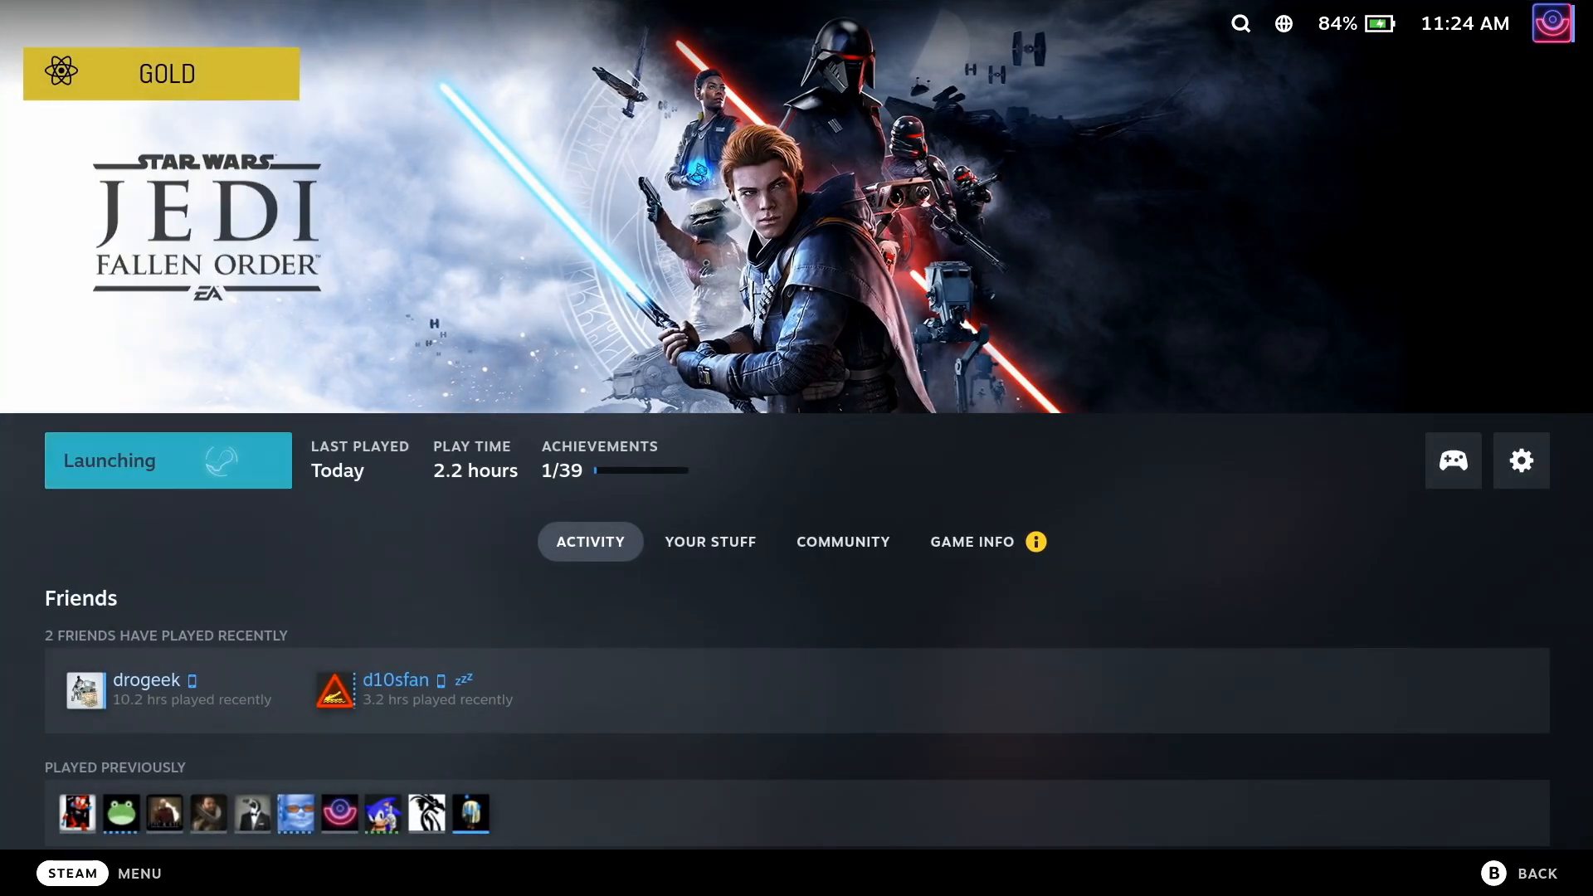
{"action": "left_click", "coordinate": [167, 461]}
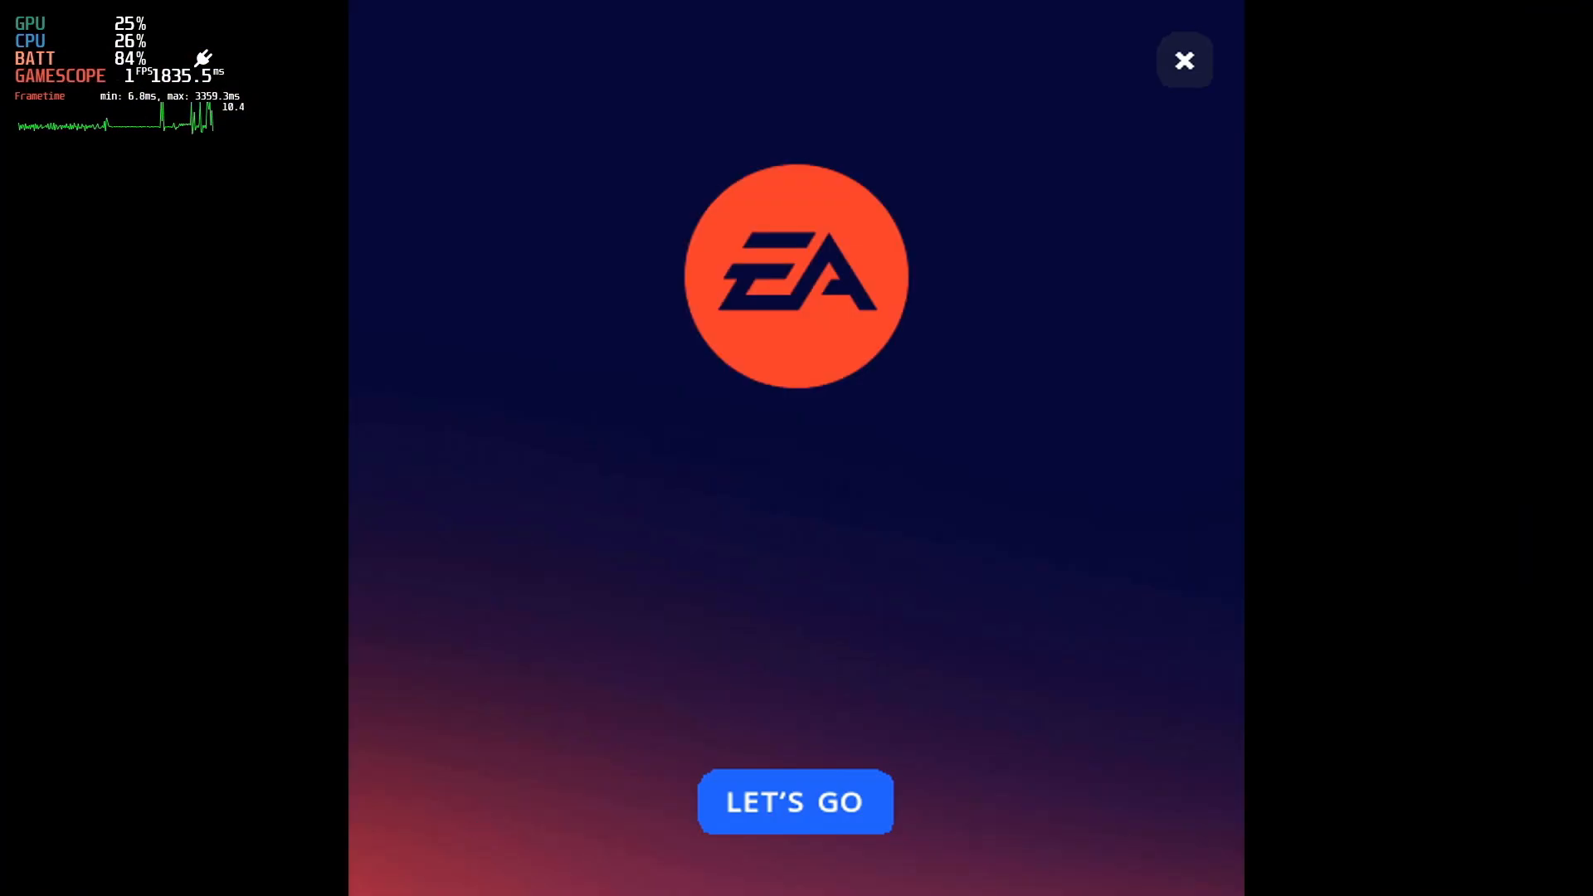
{"action": "left_click", "coordinate": [796, 802]}
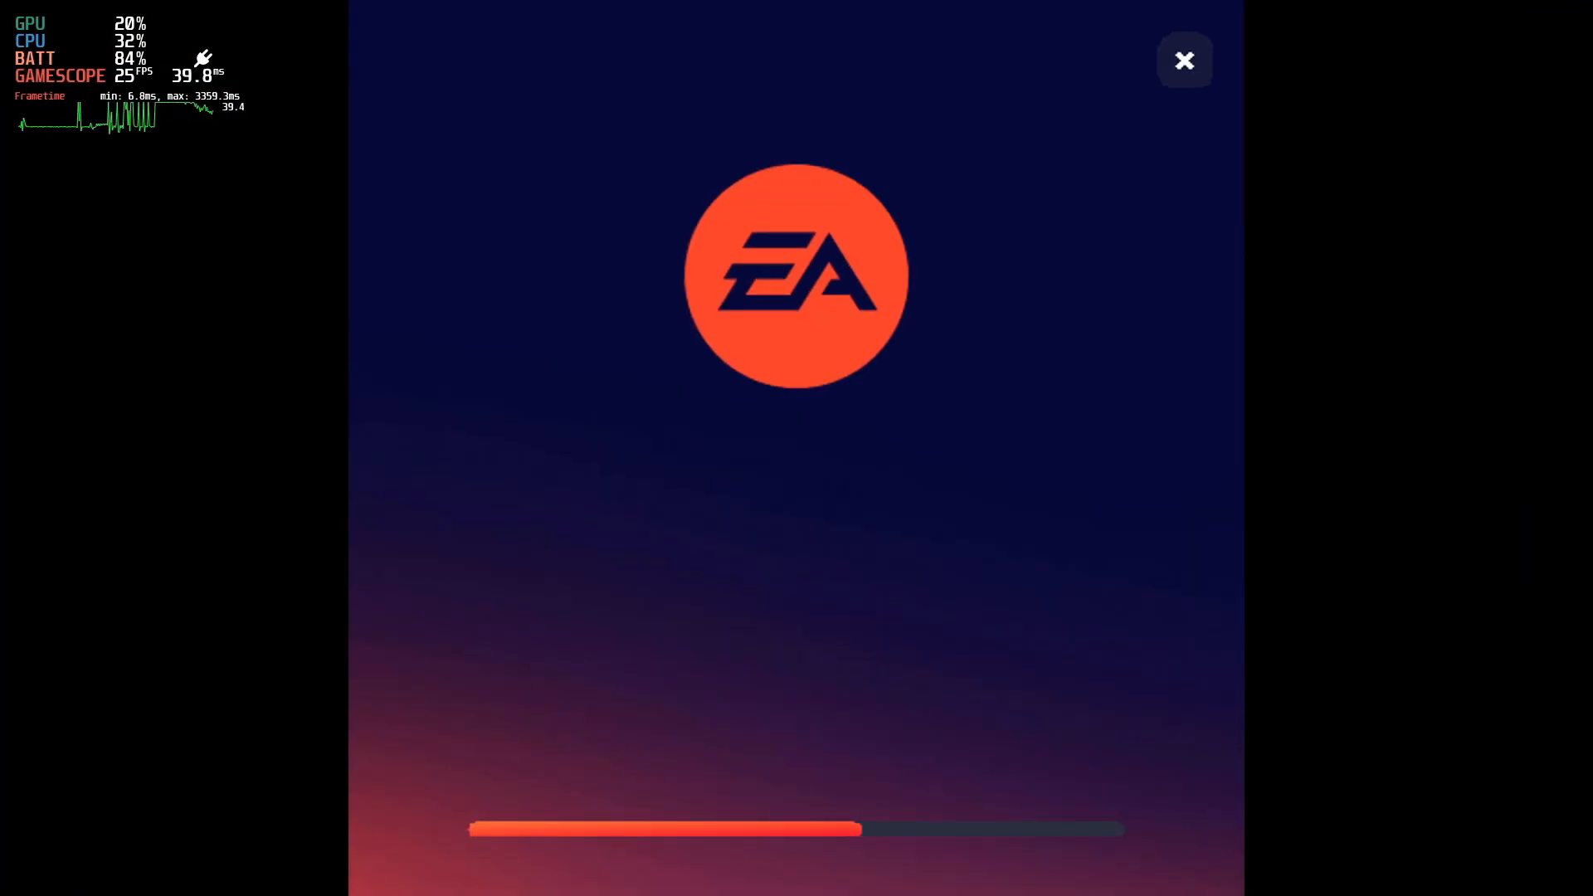